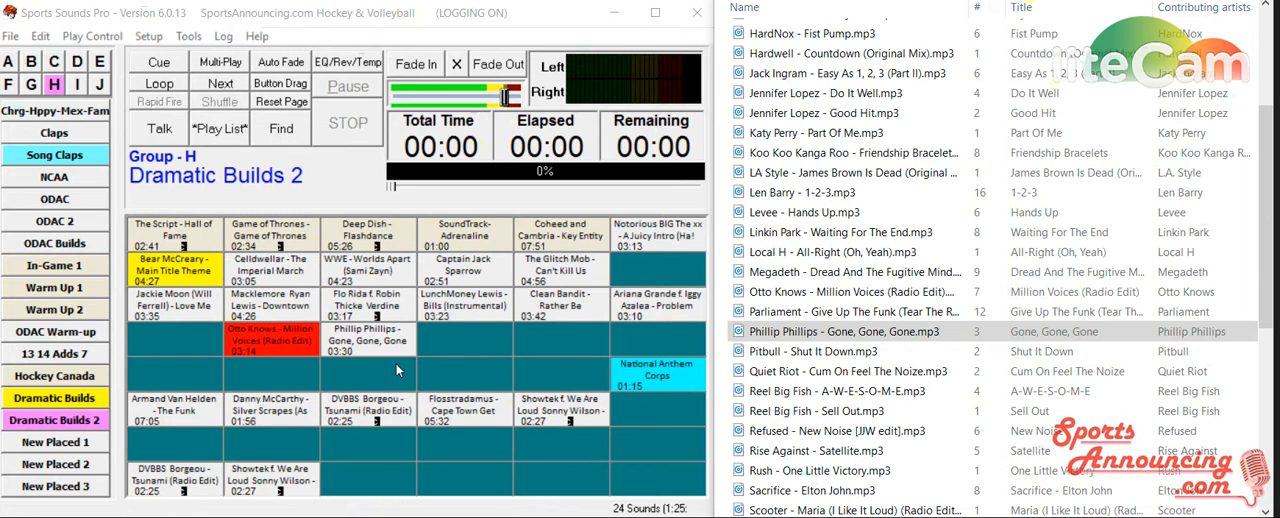
mouse_move(418, 363)
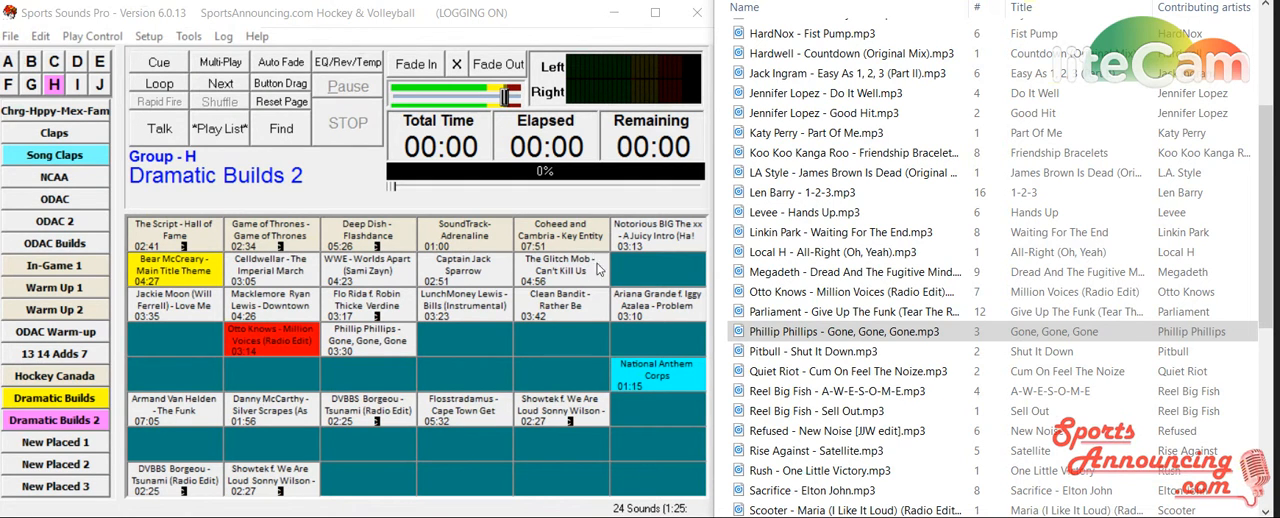
mouse_move(643, 350)
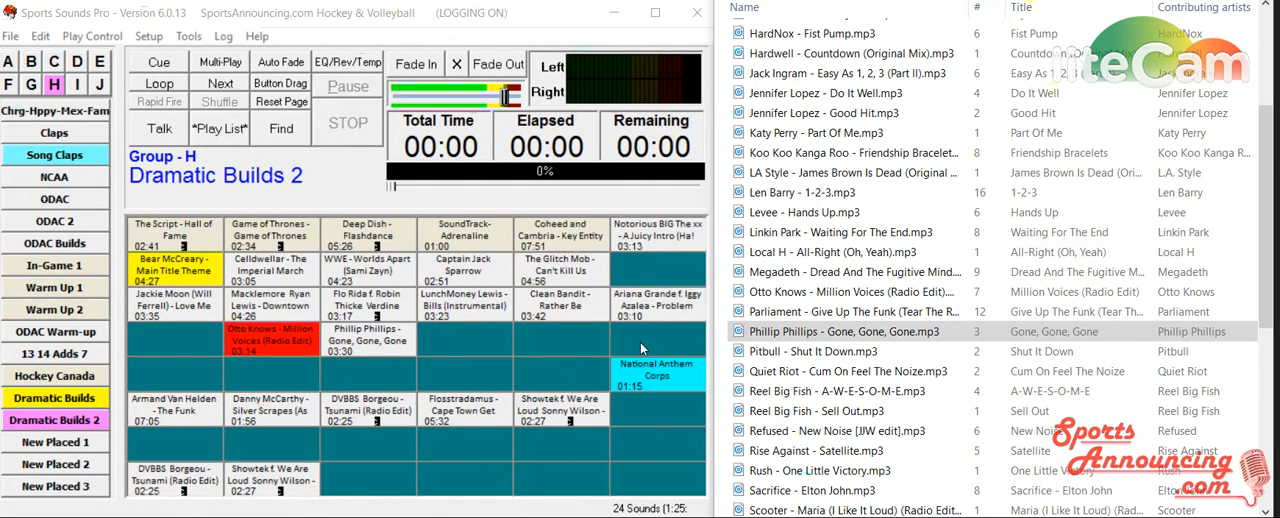
mouse_move(610, 440)
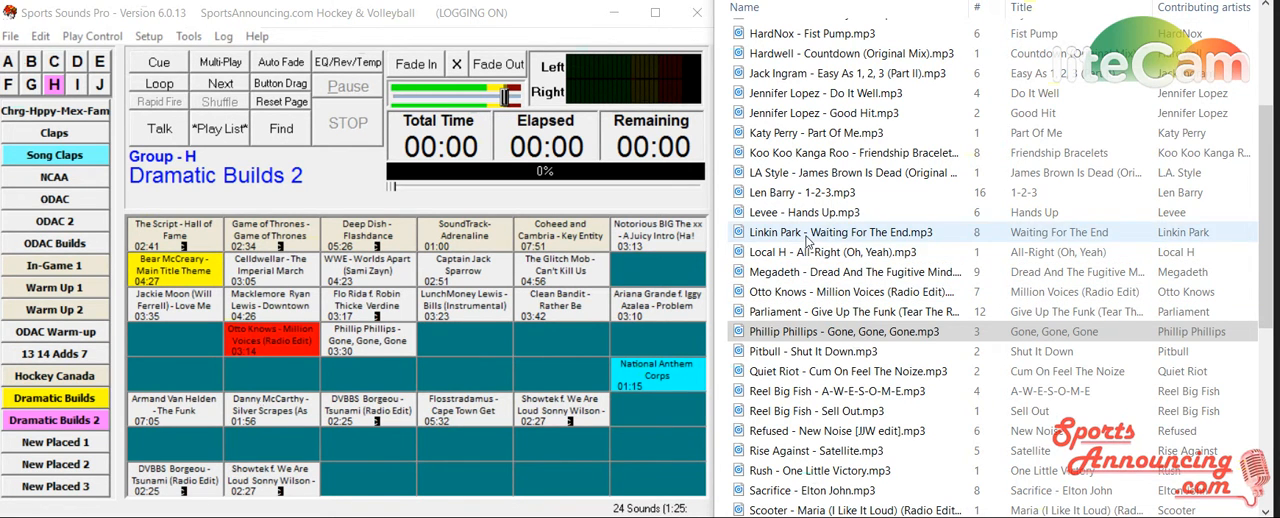
- Add Len Barry - 1-2-3 below the Notorious BIG button, then test-play and stop it
left_click(803, 192)
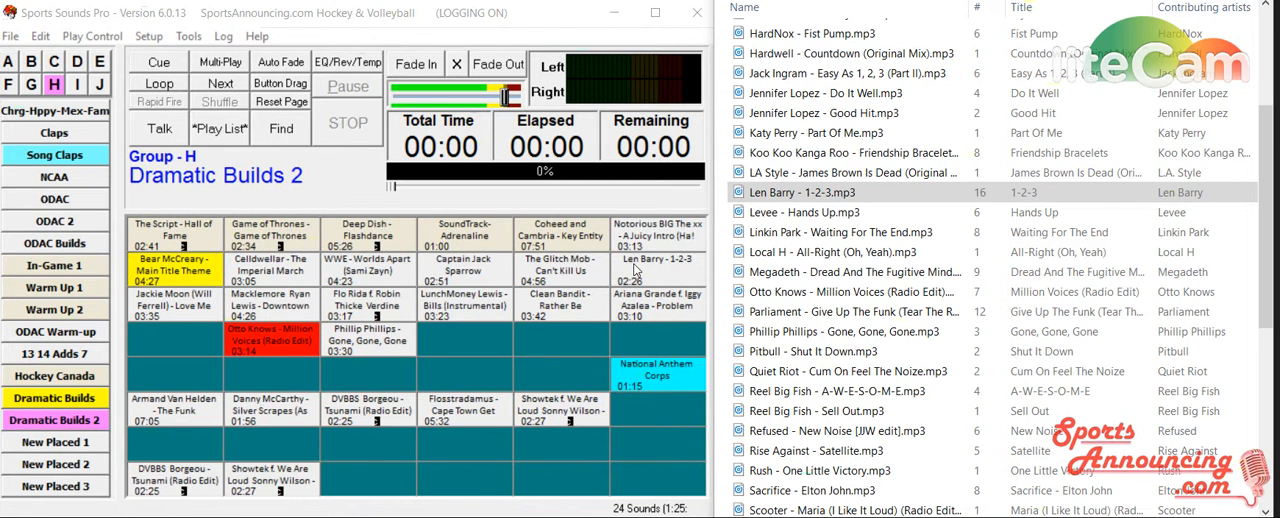
mouse_move(687, 271)
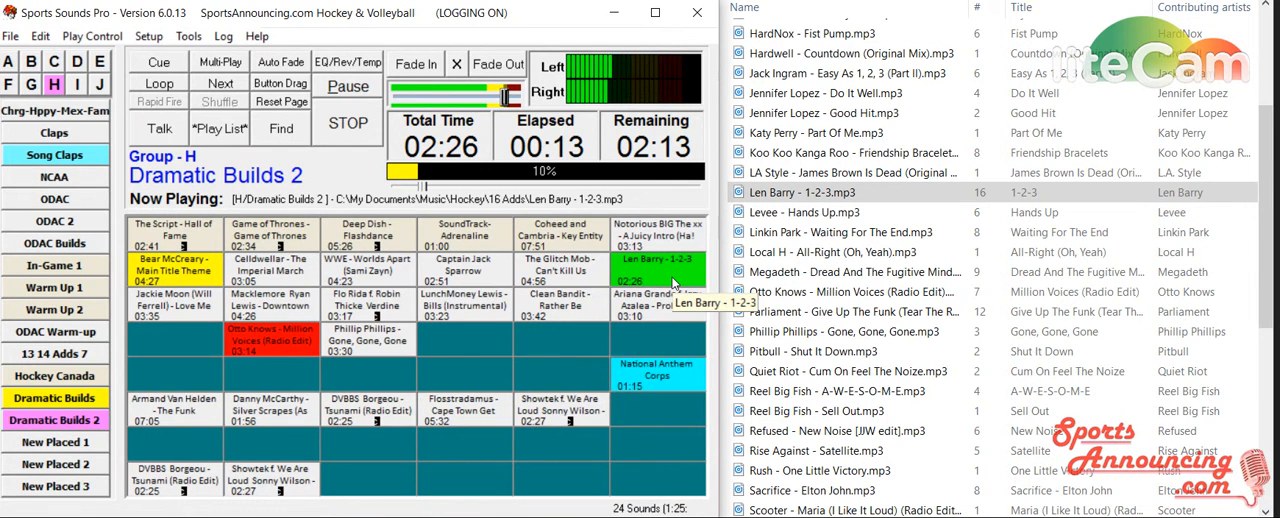
left_click(347, 123)
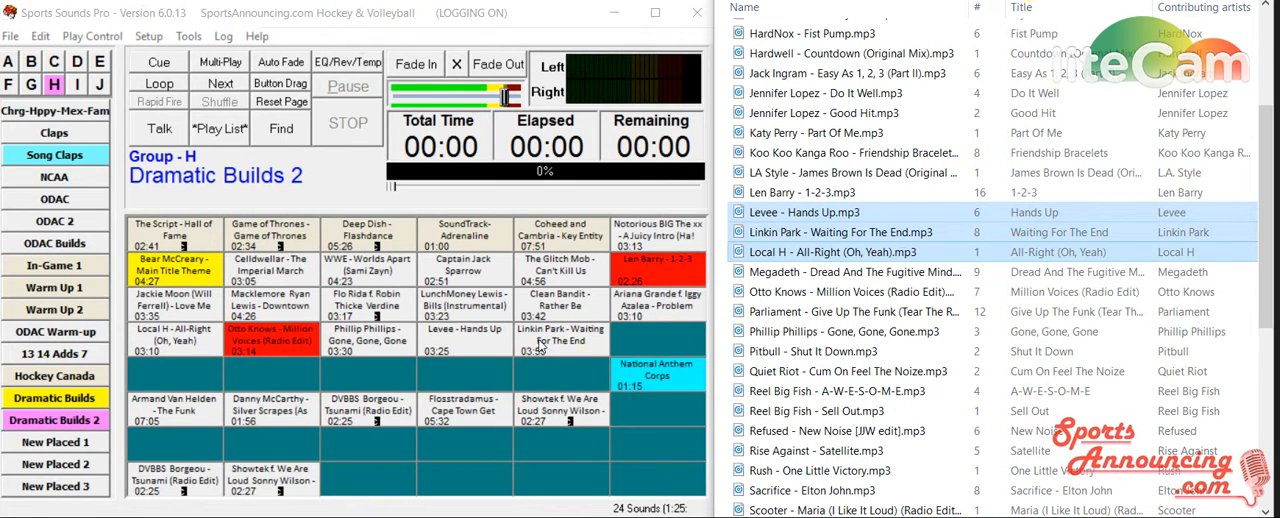
mouse_move(770, 281)
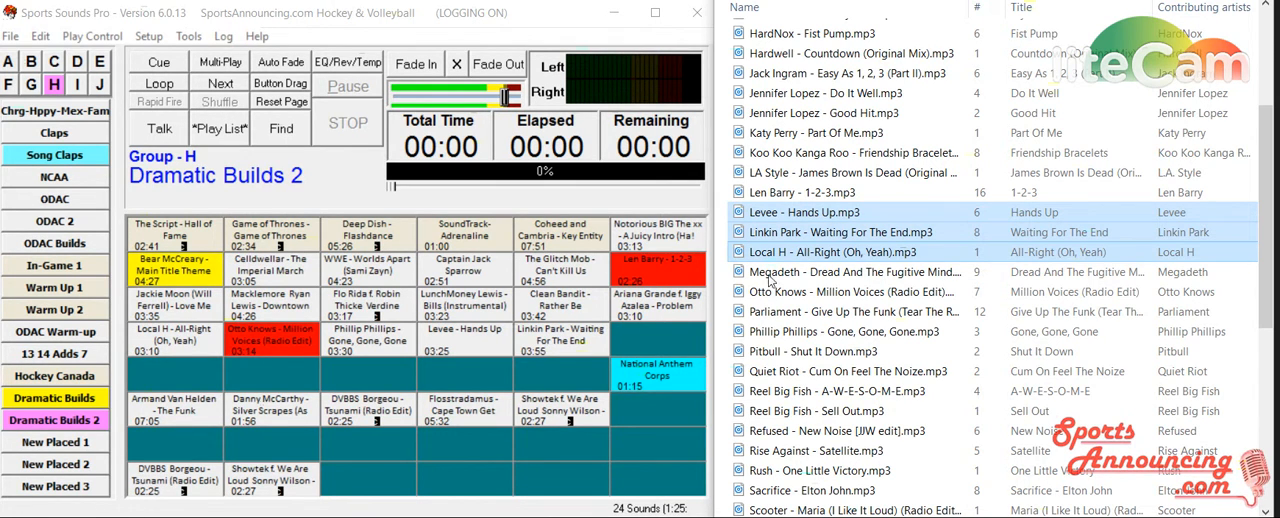
- Place Levee, Linkin Park and Local H in empty third-row buttons, then select Parliament in Explorer
left_click(850, 311)
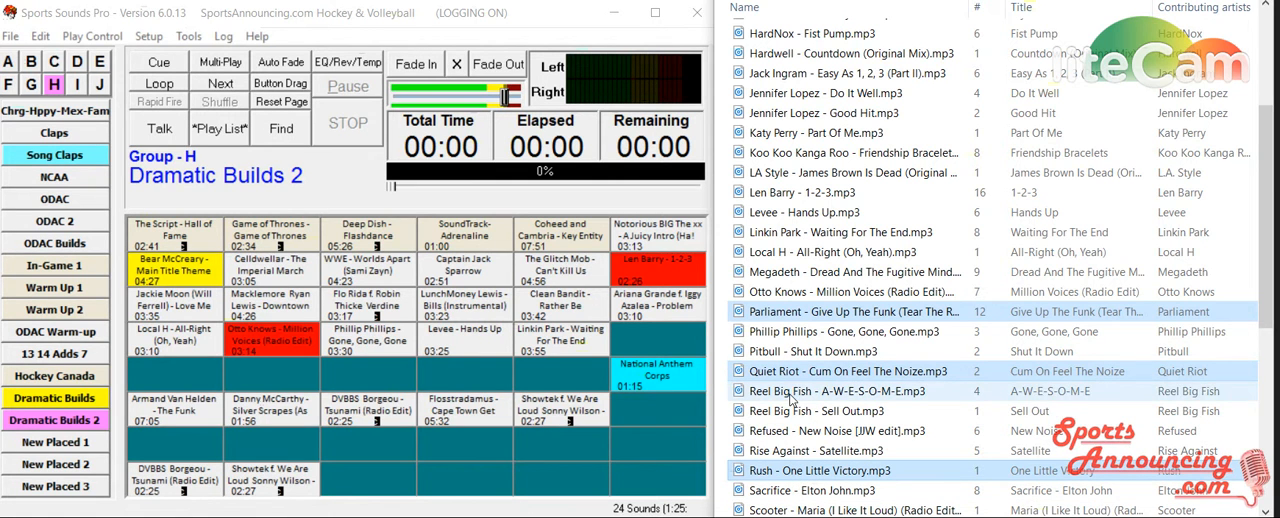
- Drag Parliament, Quiet Riot, Rush and Hardwell's Countdown into empty buttons and enable Button Drag mode
left_click(850, 53)
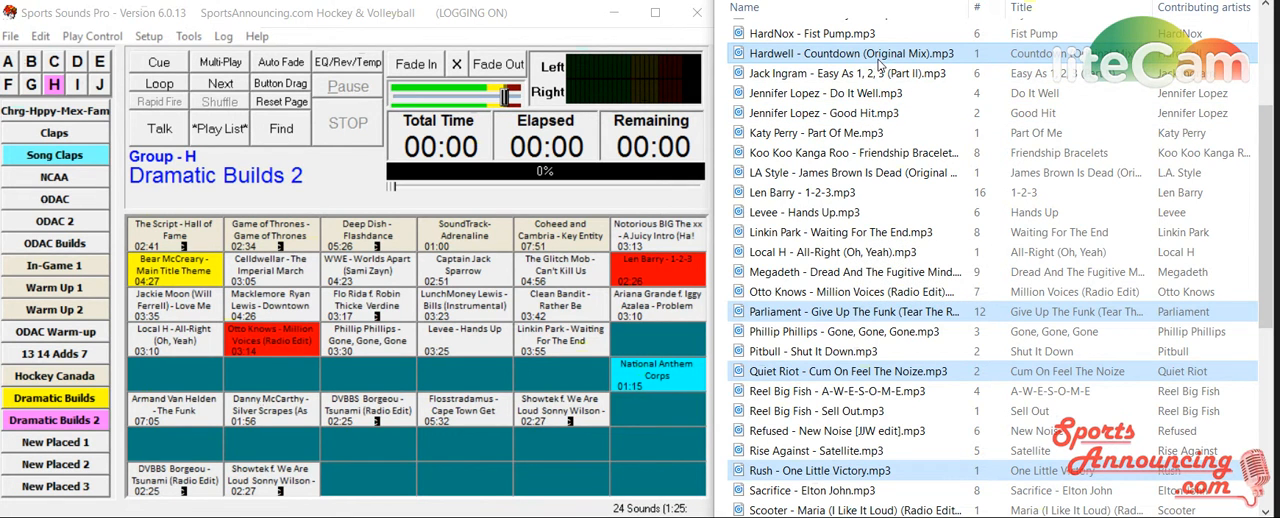
mouse_move(880, 60)
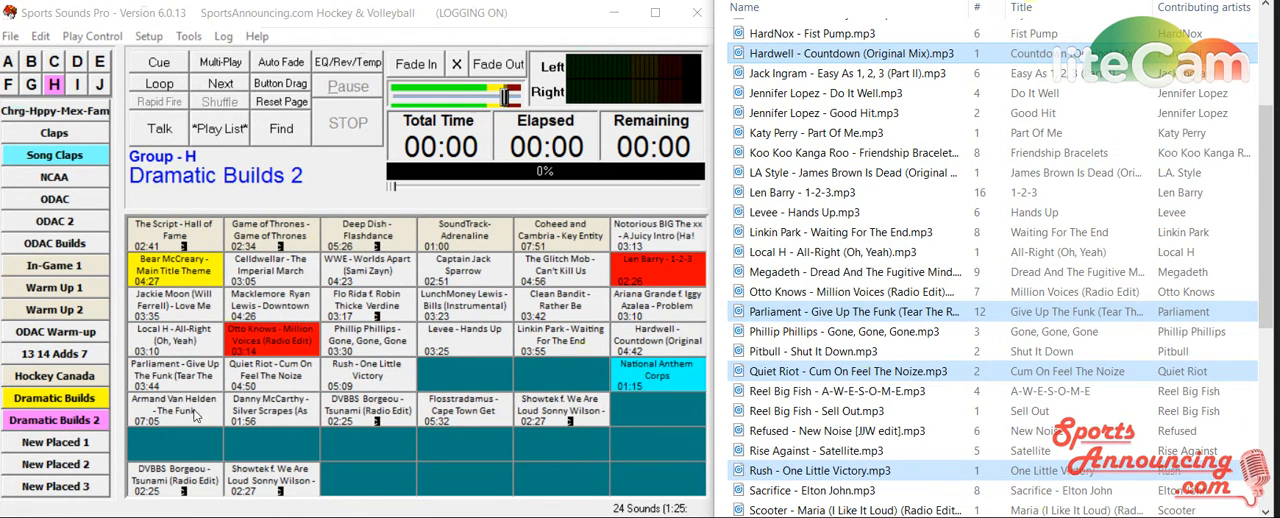
mouse_move(463, 419)
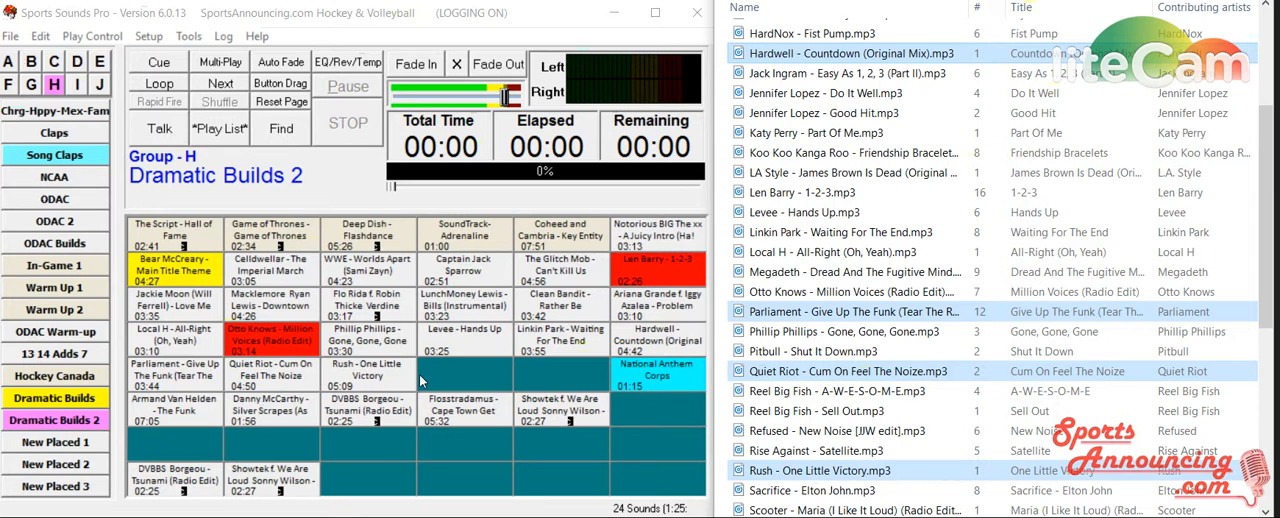
left_click(281, 83)
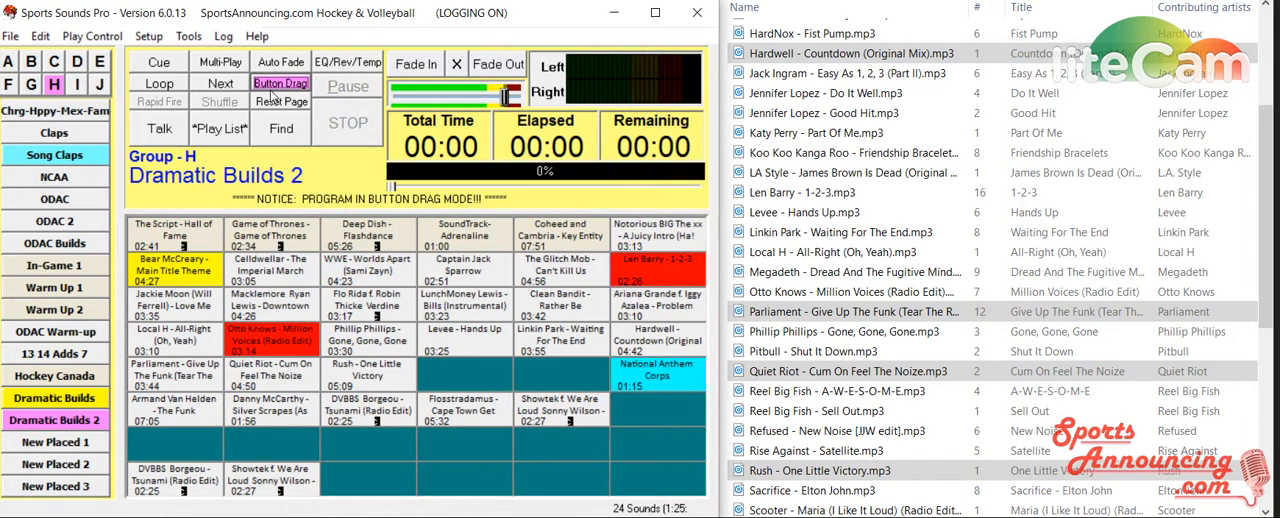
mouse_move(635, 270)
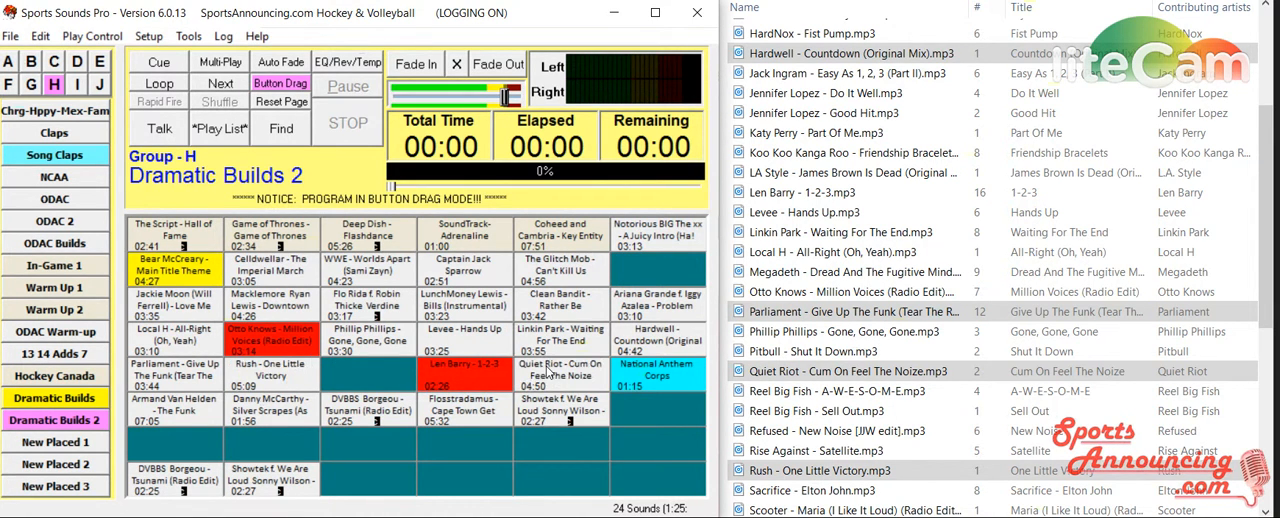
mouse_move(182, 383)
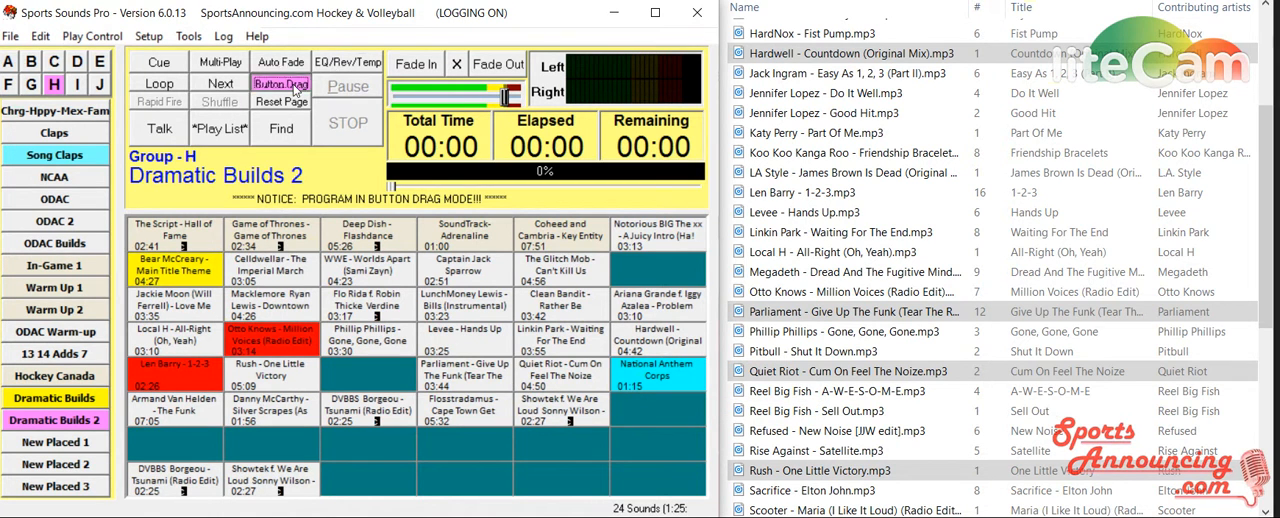
- Swap the Len Barry 1-2-3 button with Parliament and switch Button Drag mode off
left_click(281, 84)
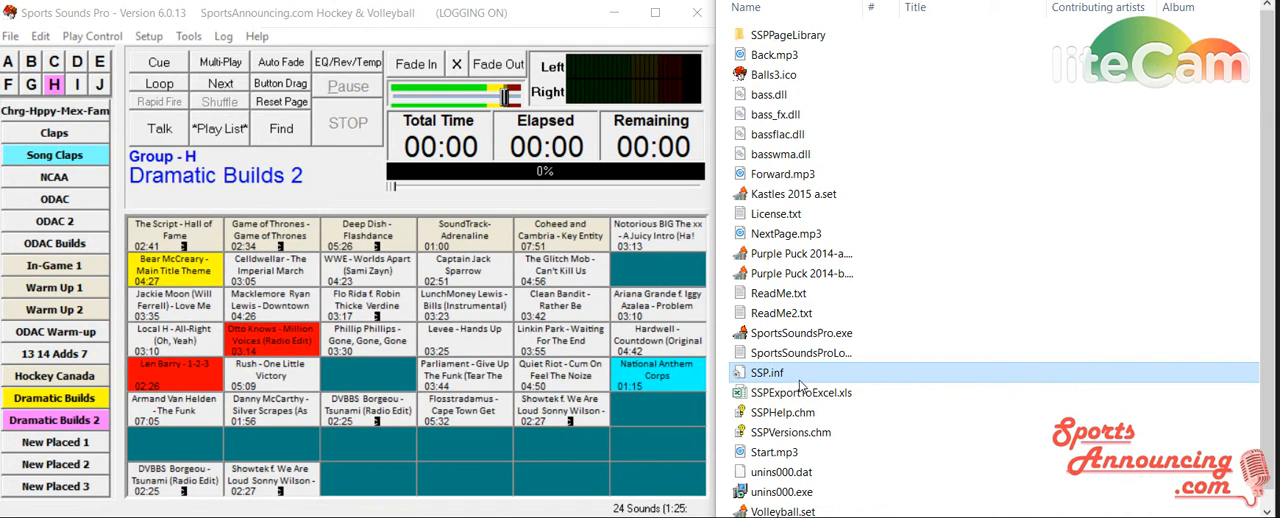
mouse_move(780, 385)
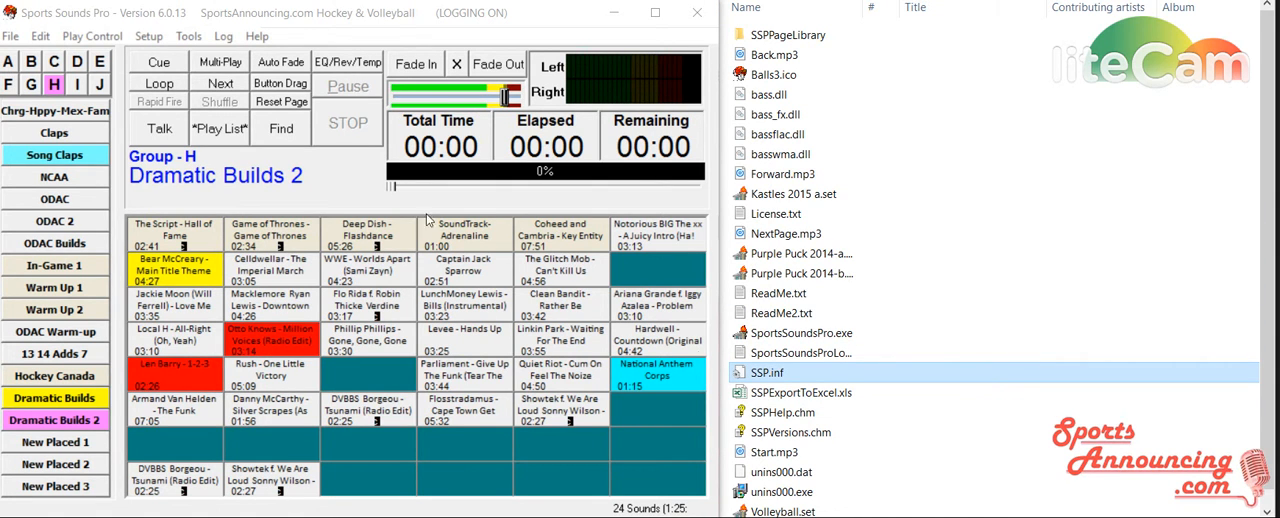
mouse_move(836, 382)
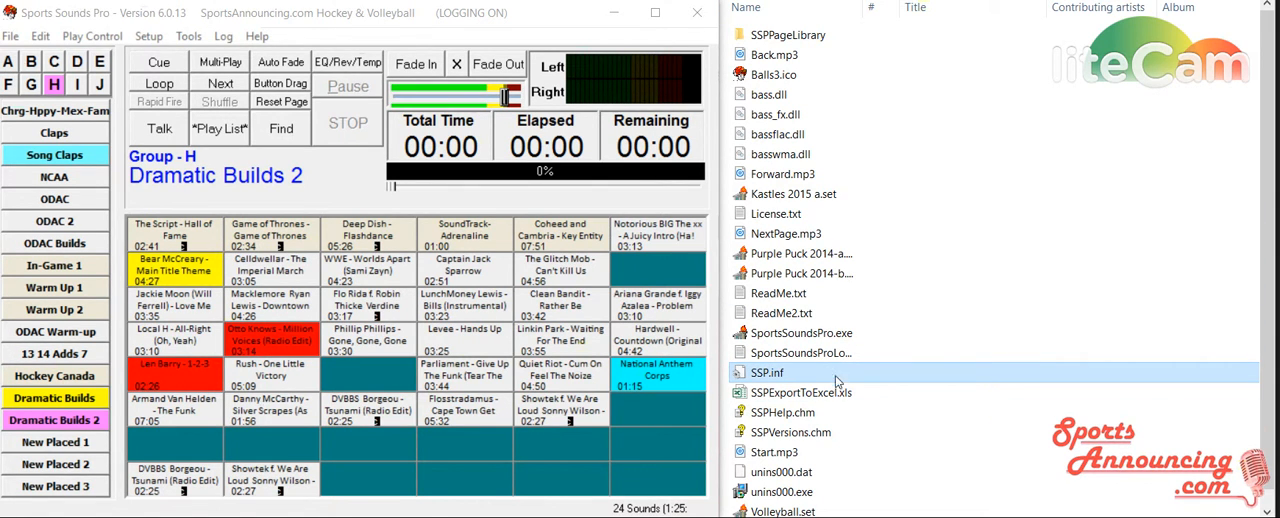
mouse_move(765, 372)
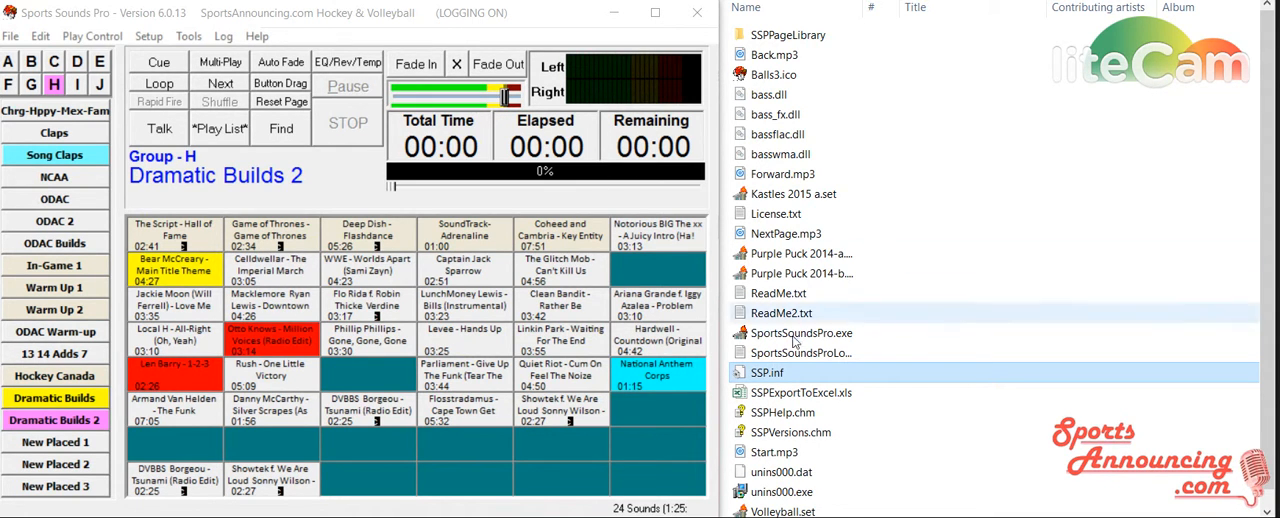
left_click(766, 372)
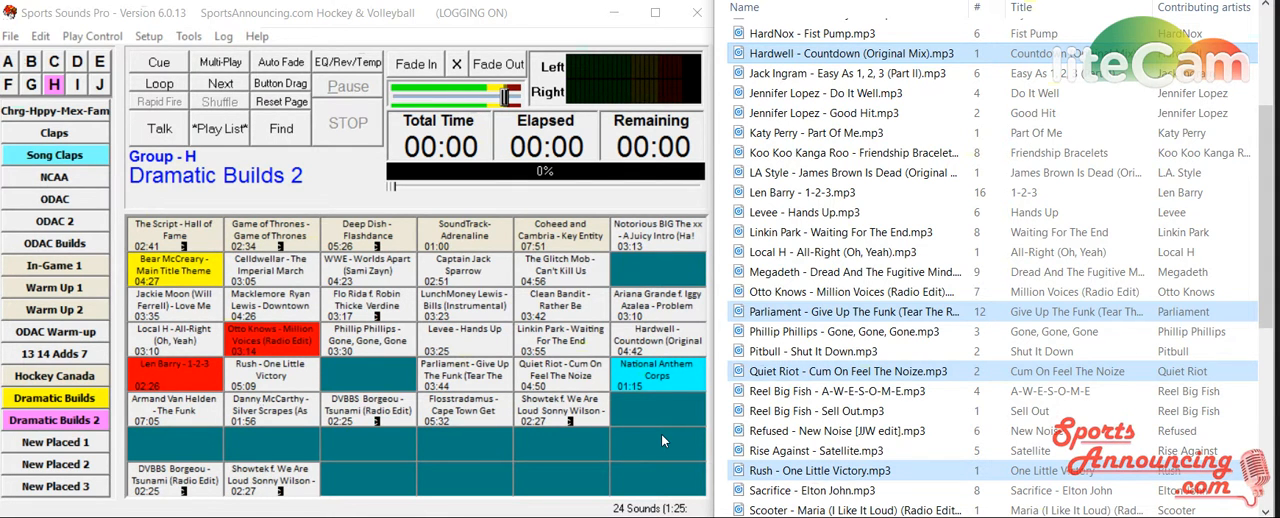
mouse_move(475, 277)
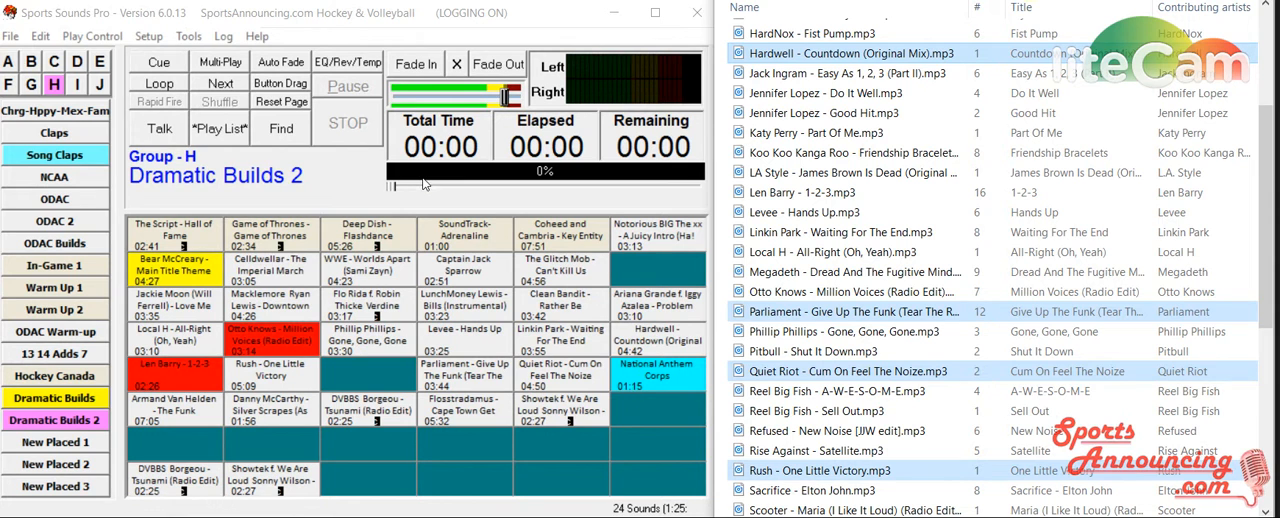
left_click(803, 212)
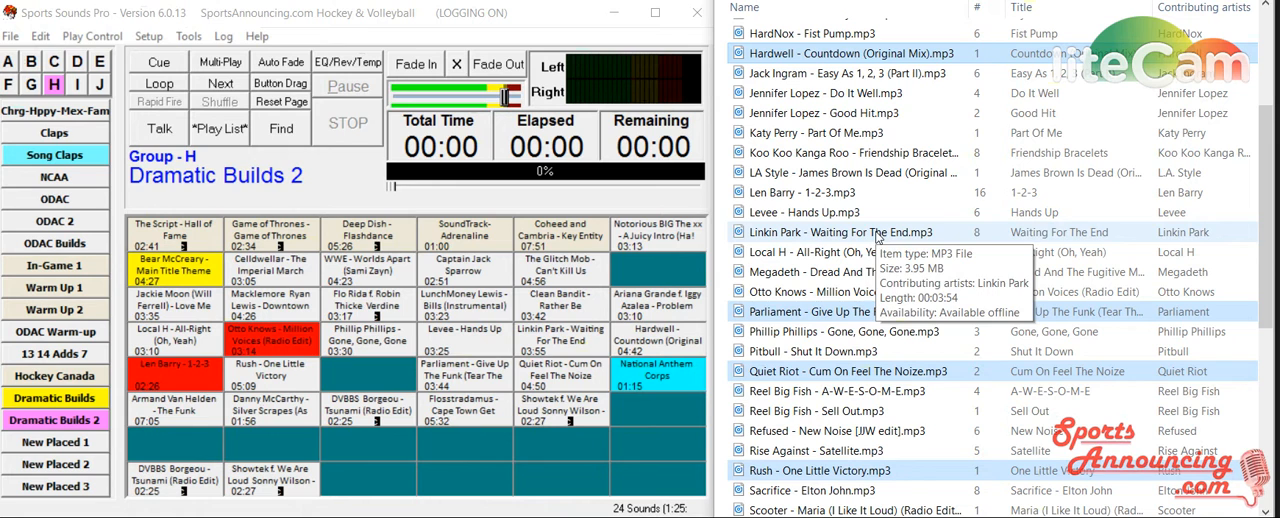
mouse_move(940, 222)
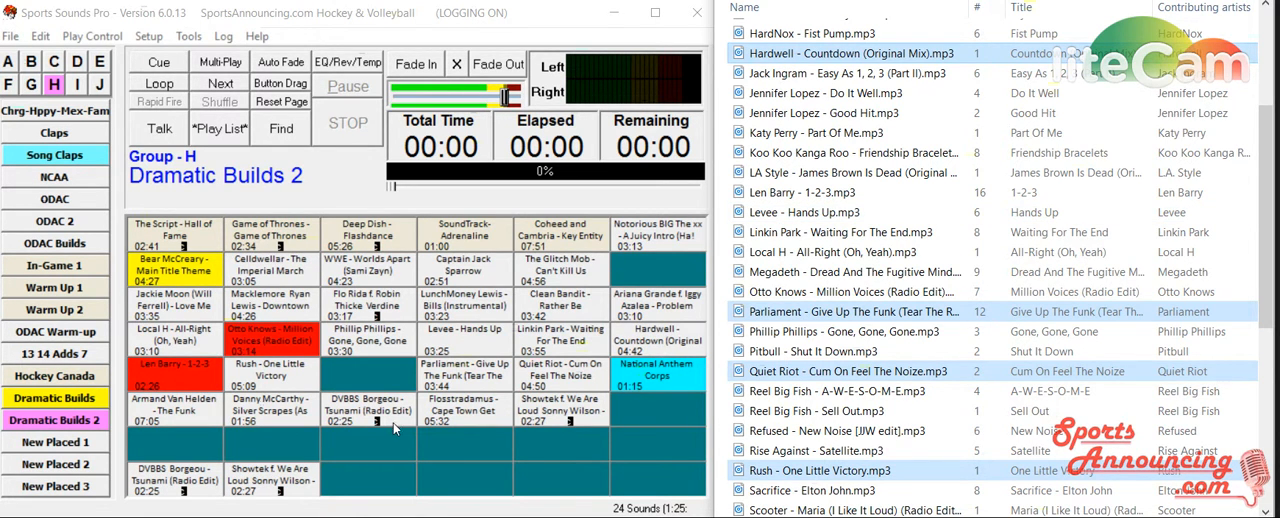
mouse_move(448, 446)
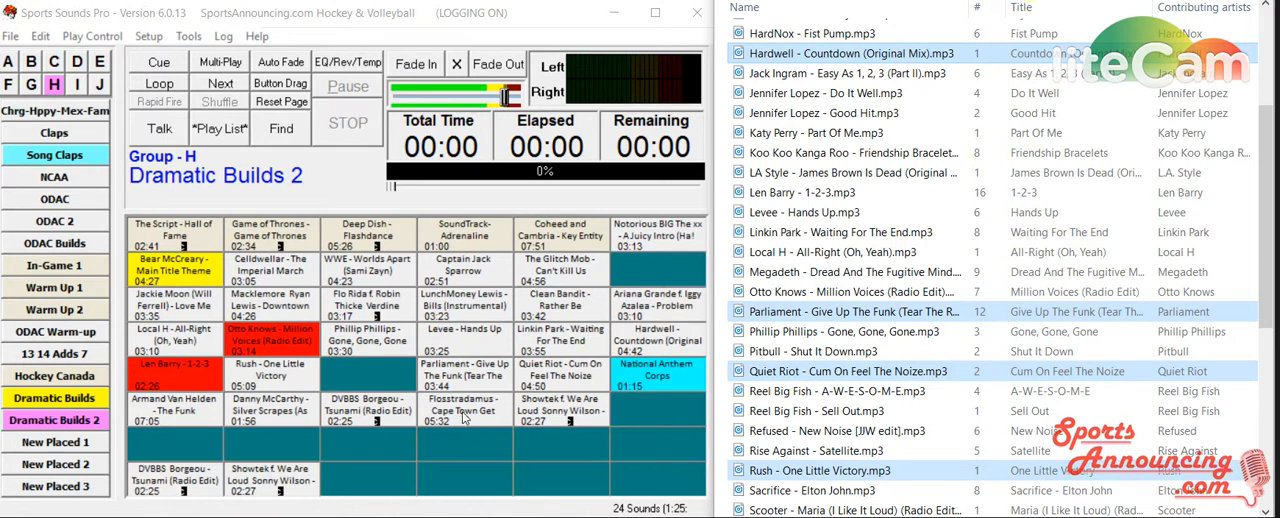
mouse_move(462, 411)
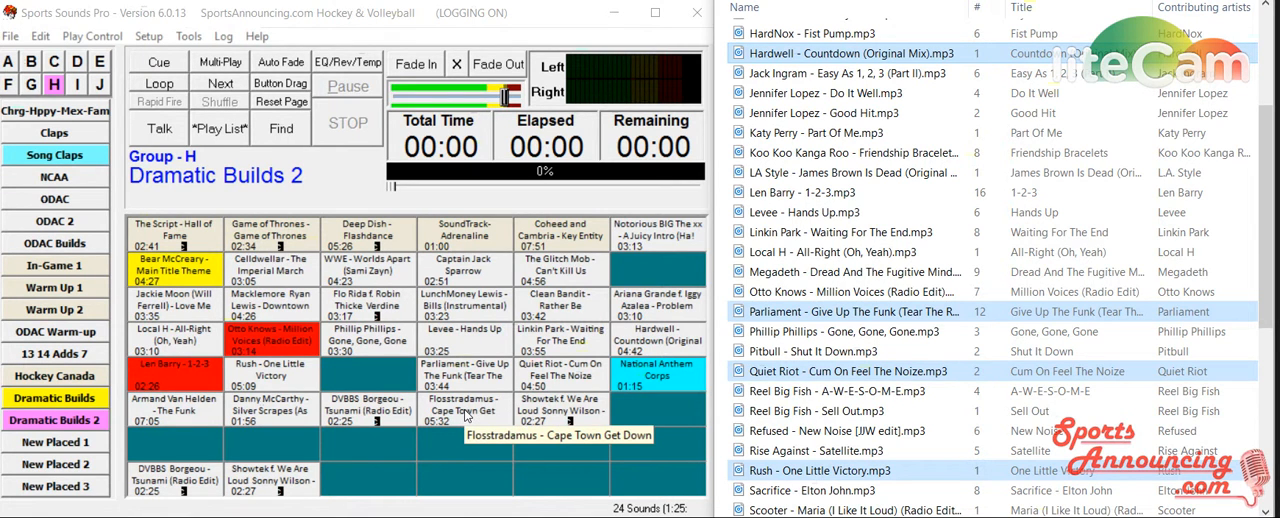